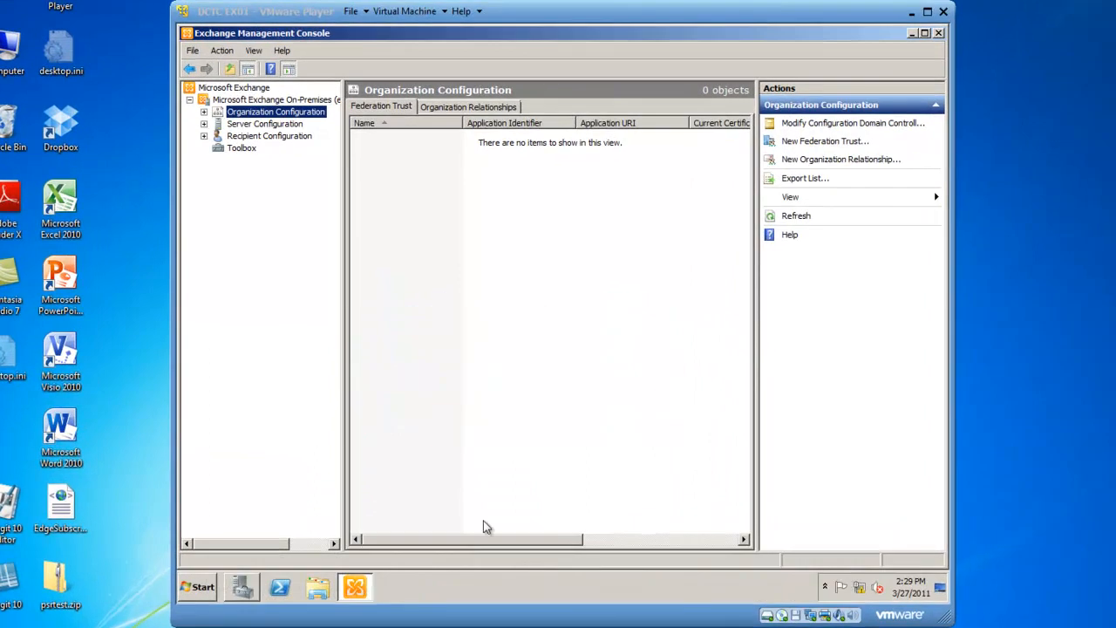
mouse_move(288, 43)
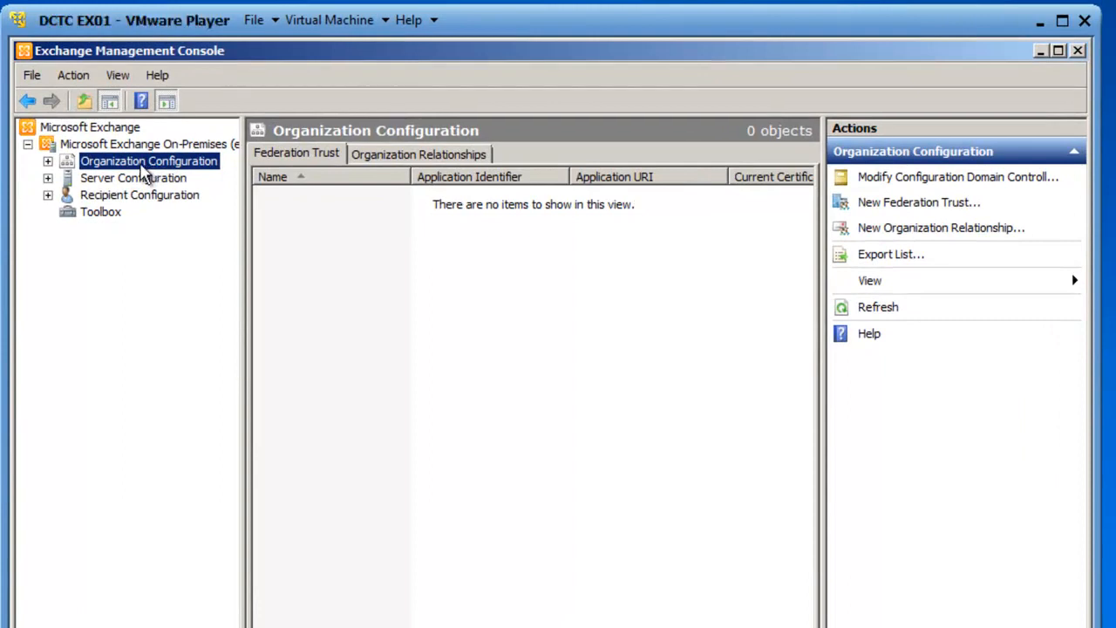
Expand Organization Configuration in the console tree to show its Mailbox and other sections.
click(48, 162)
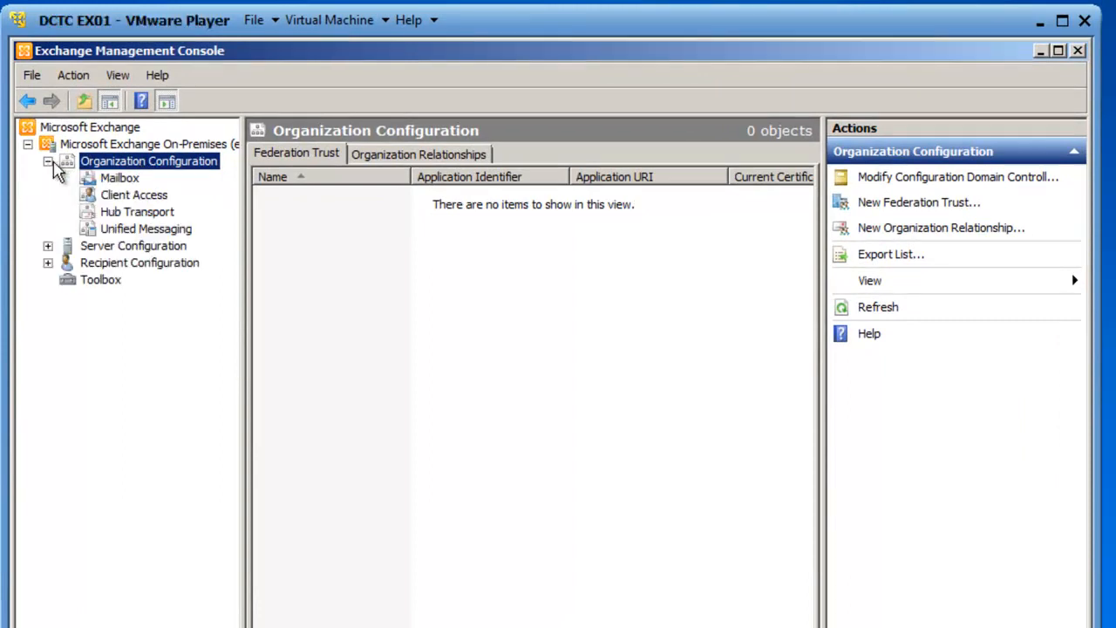
Show the Mailbox node's database list and select the Executives database.
click(120, 178)
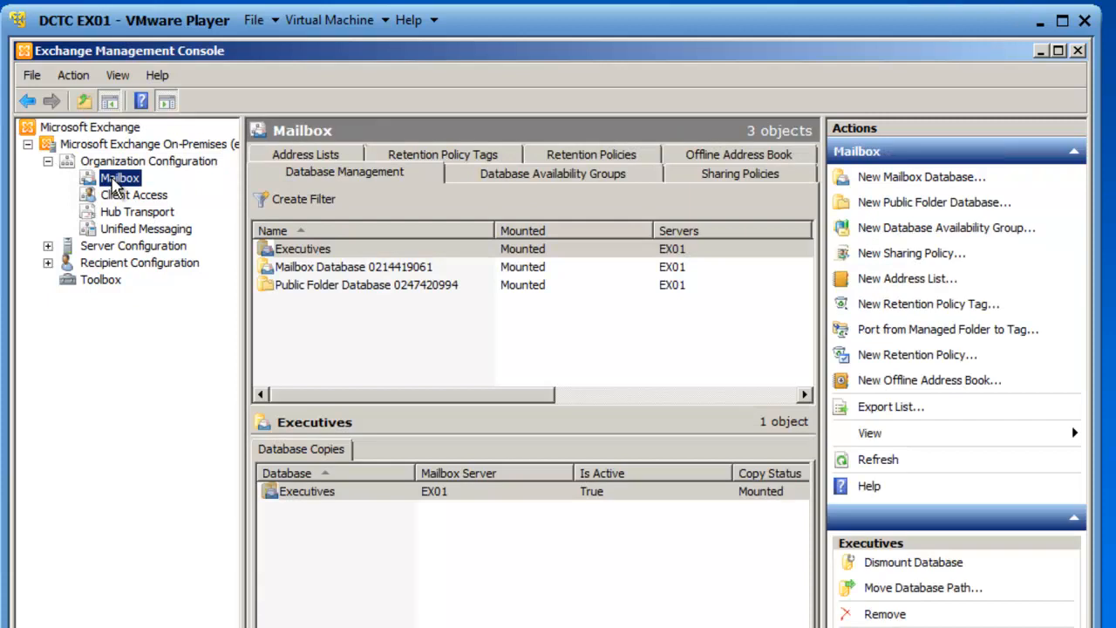
mouse_move(356, 193)
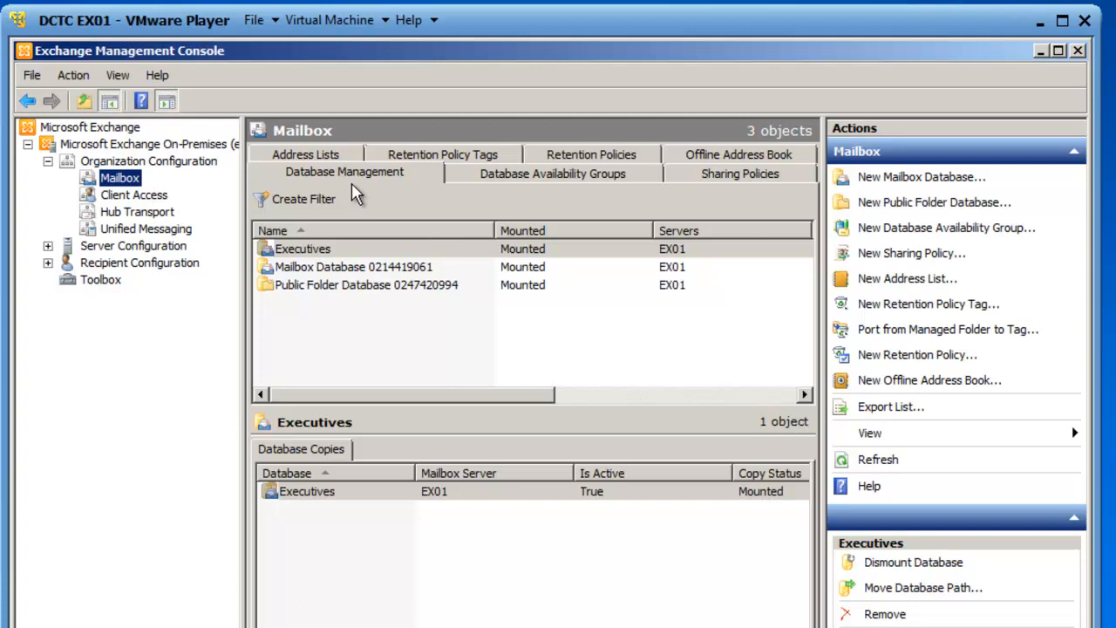
click(303, 248)
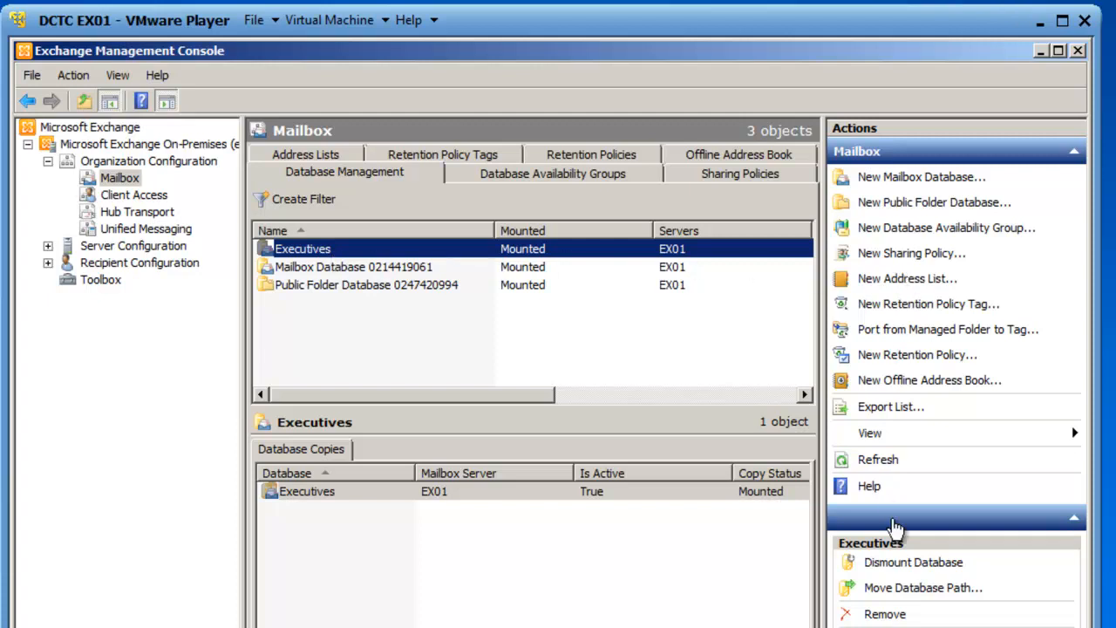
Dismount the Executives database from the Actions pane and confirm with Yes.
click(913, 561)
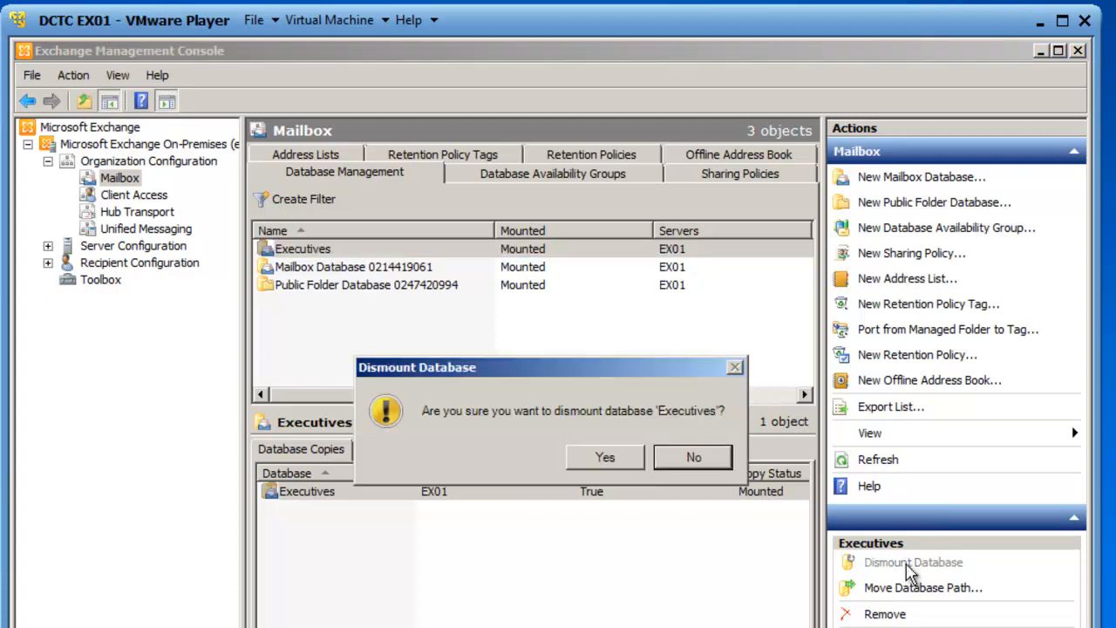
click(604, 457)
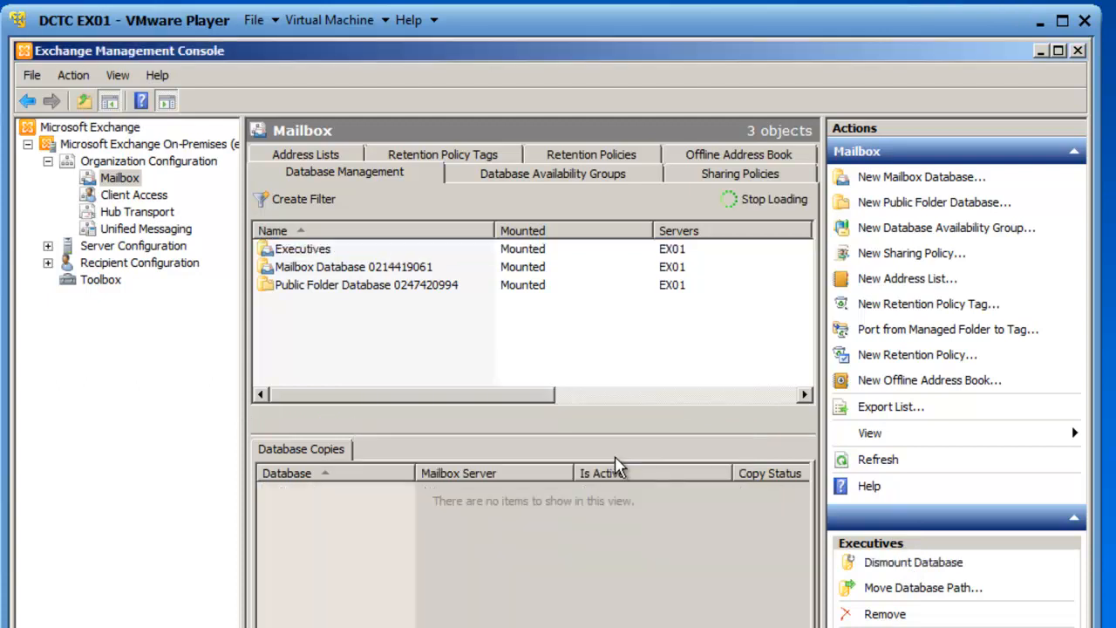
click(913, 562)
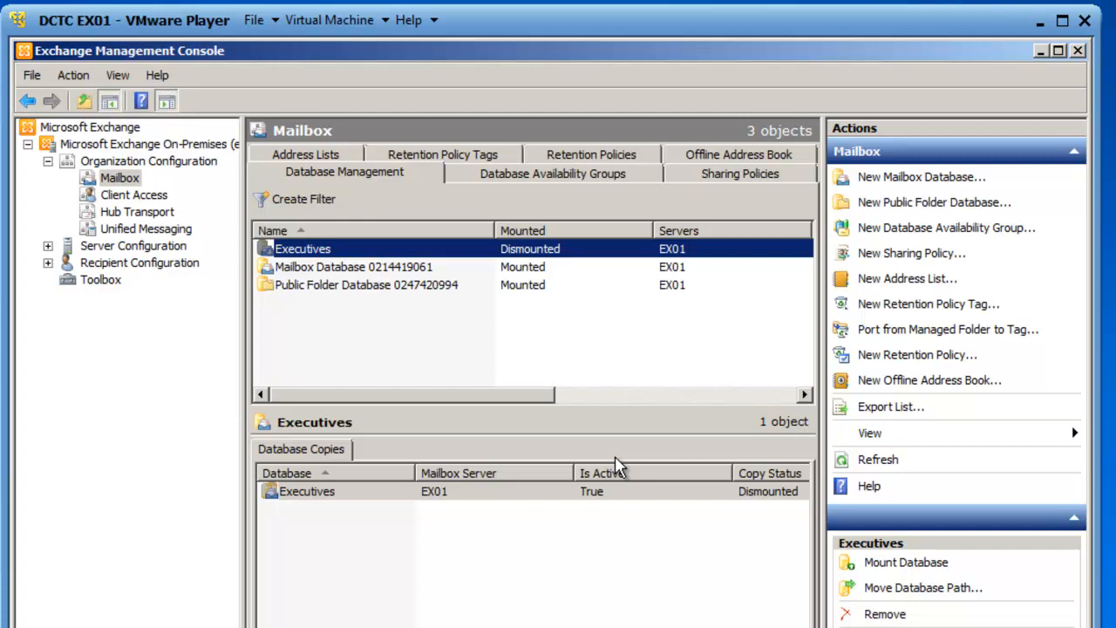
mouse_move(540, 257)
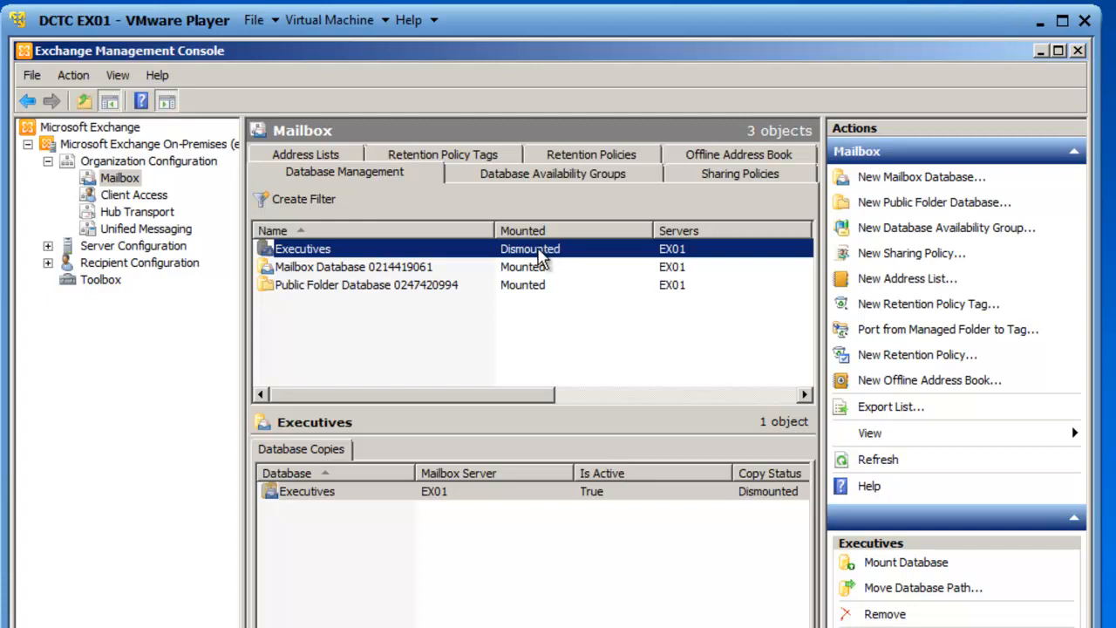
mouse_move(703, 297)
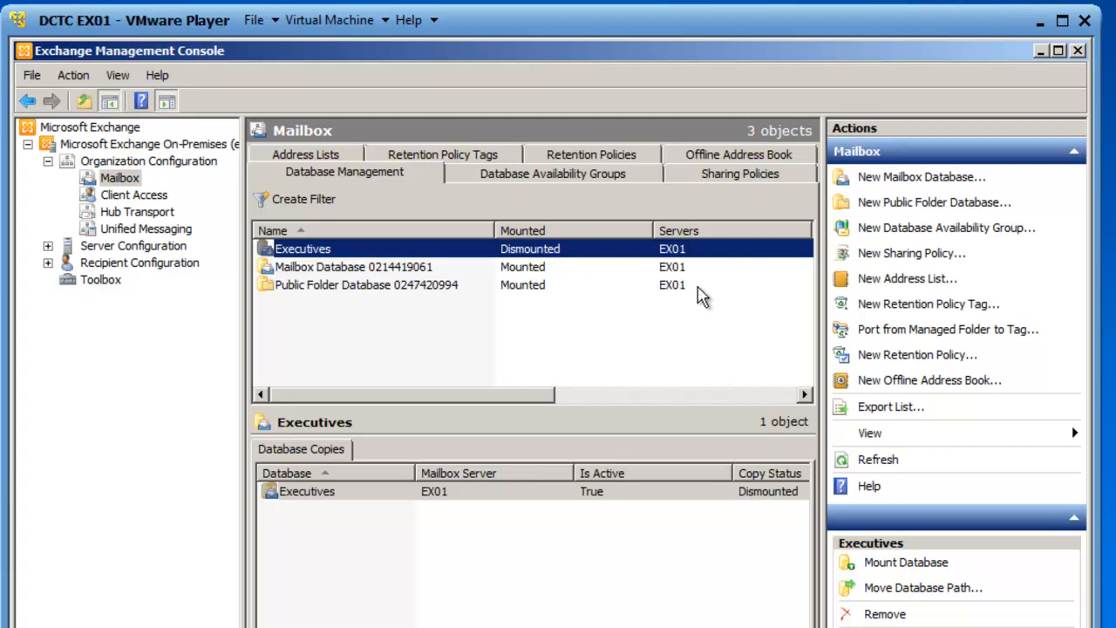
mouse_move(907, 572)
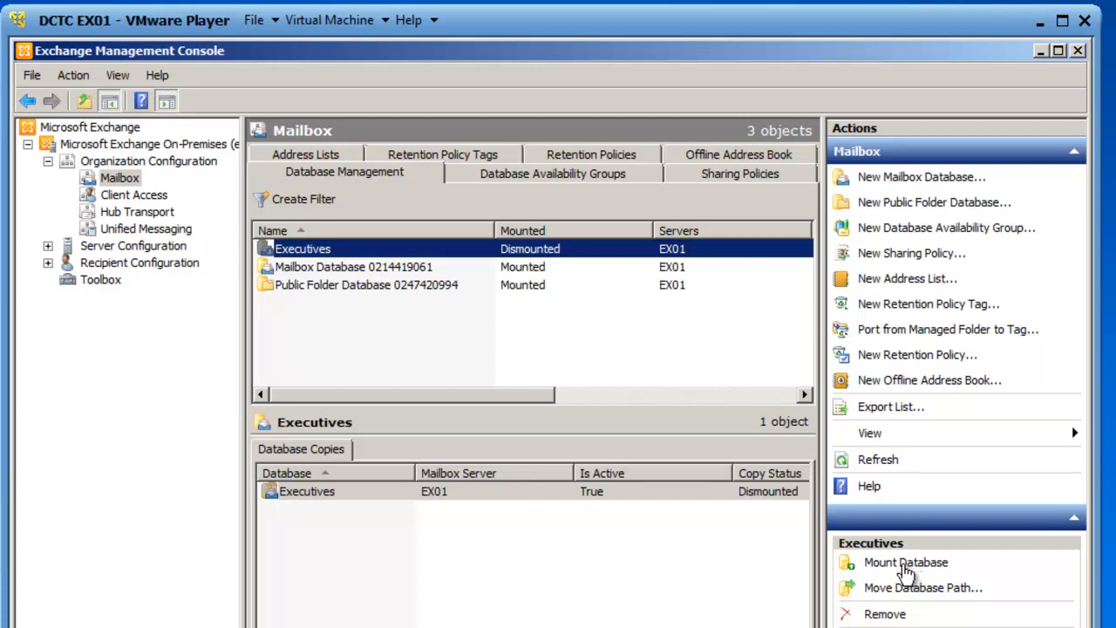
Mount the Executives database from the Actions pane so all three databases are online.
click(905, 561)
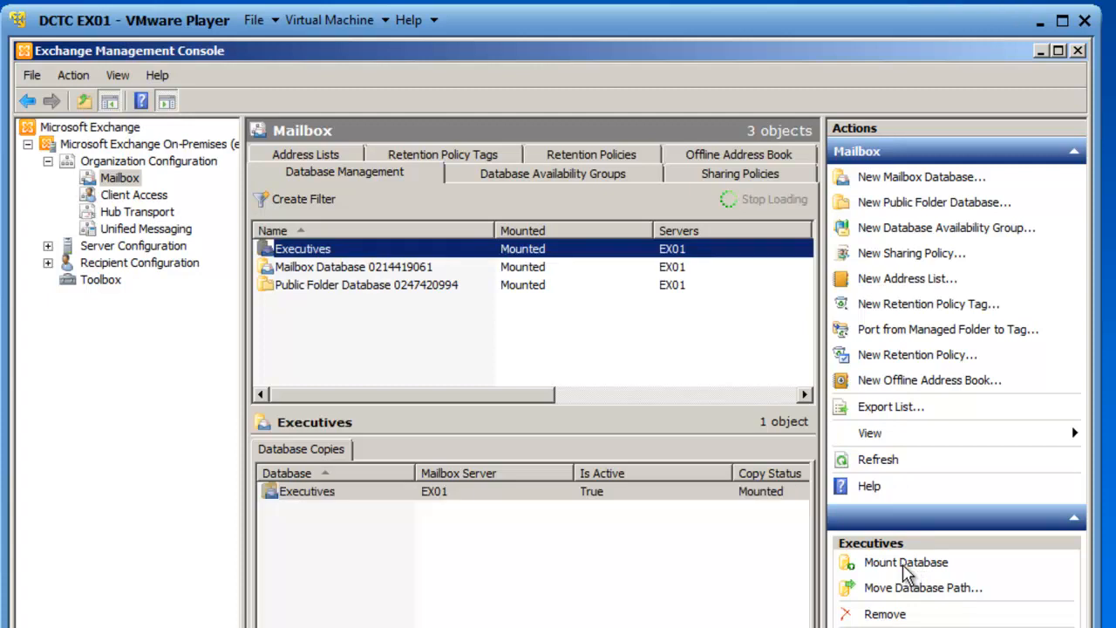
click(906, 562)
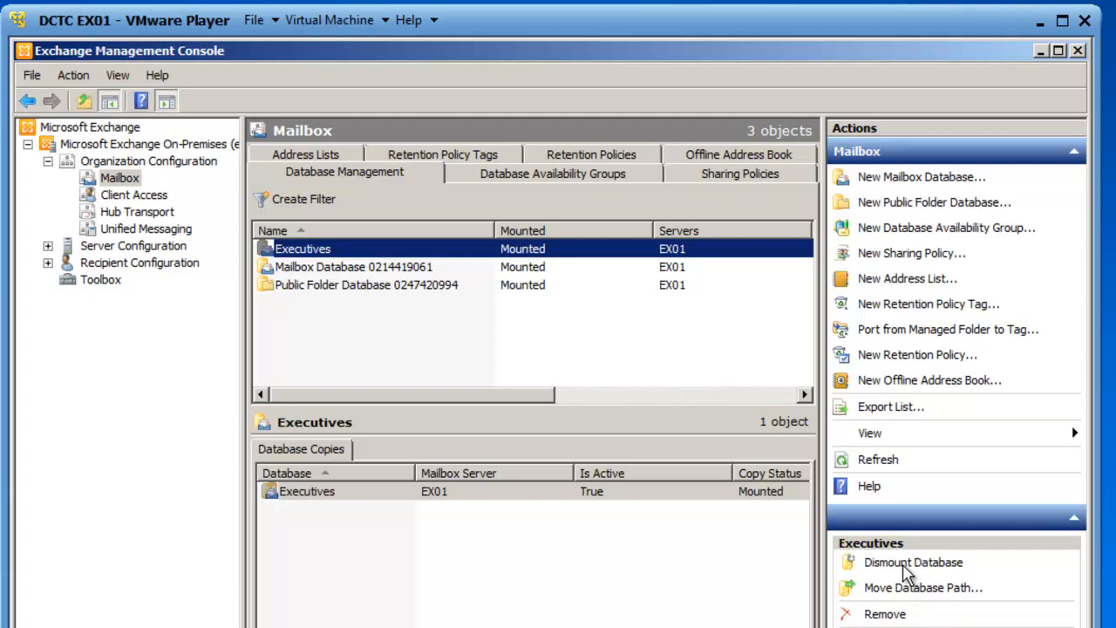
click(1063, 20)
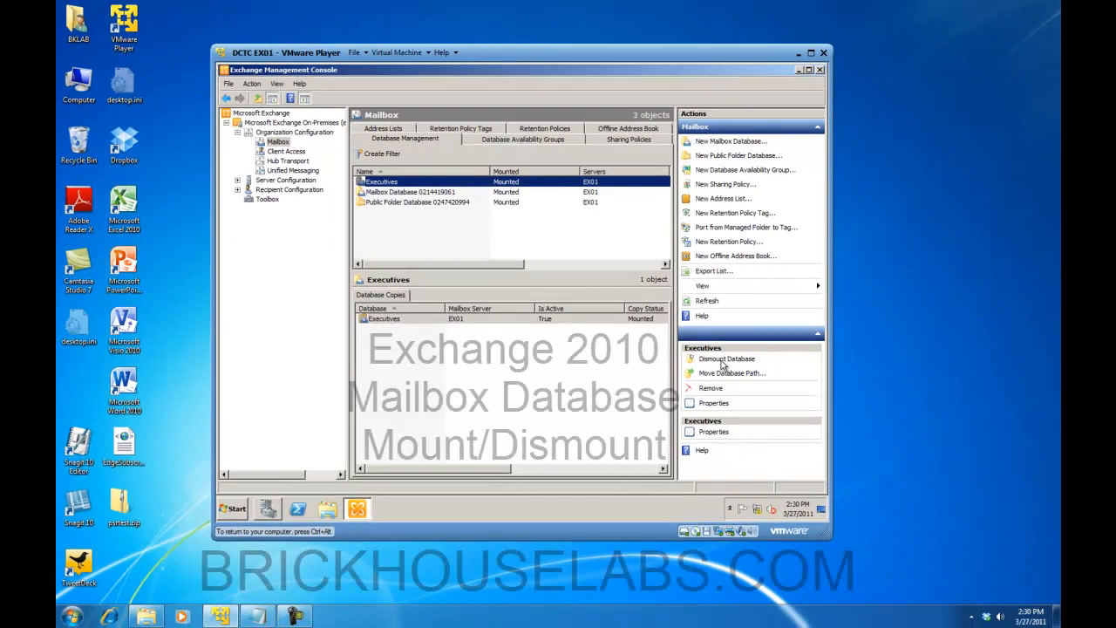